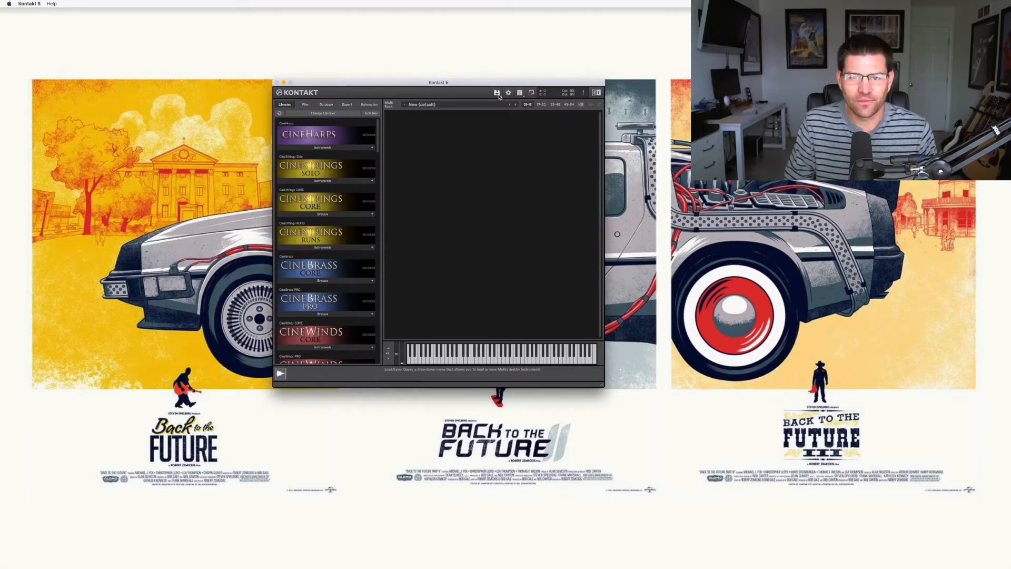
# Show Kontakt's Files menu with the batch resave option.
pyautogui.click(496, 93)
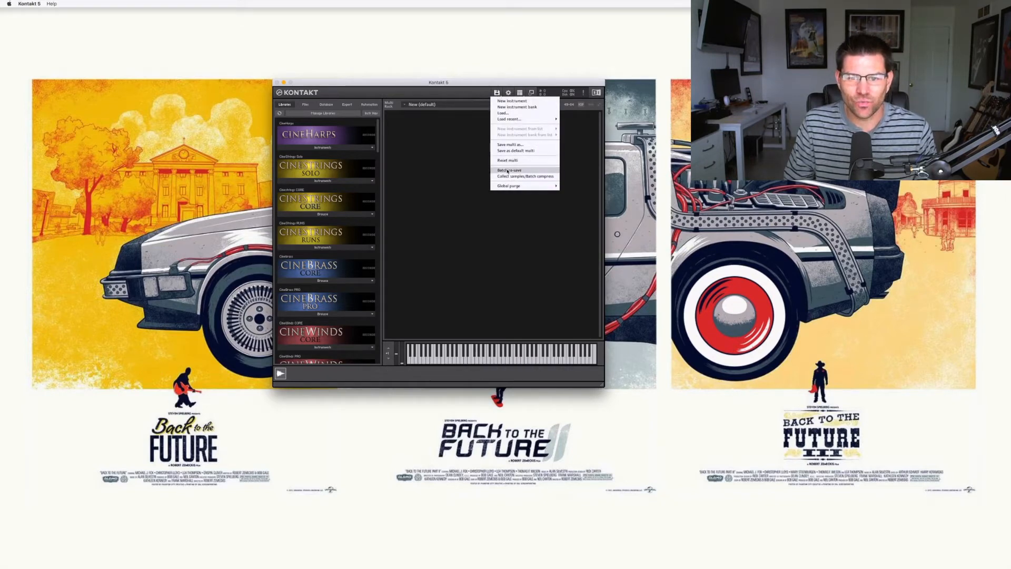
# Choose Batch re-save, raising the multiple-patches warning.
pyautogui.click(509, 170)
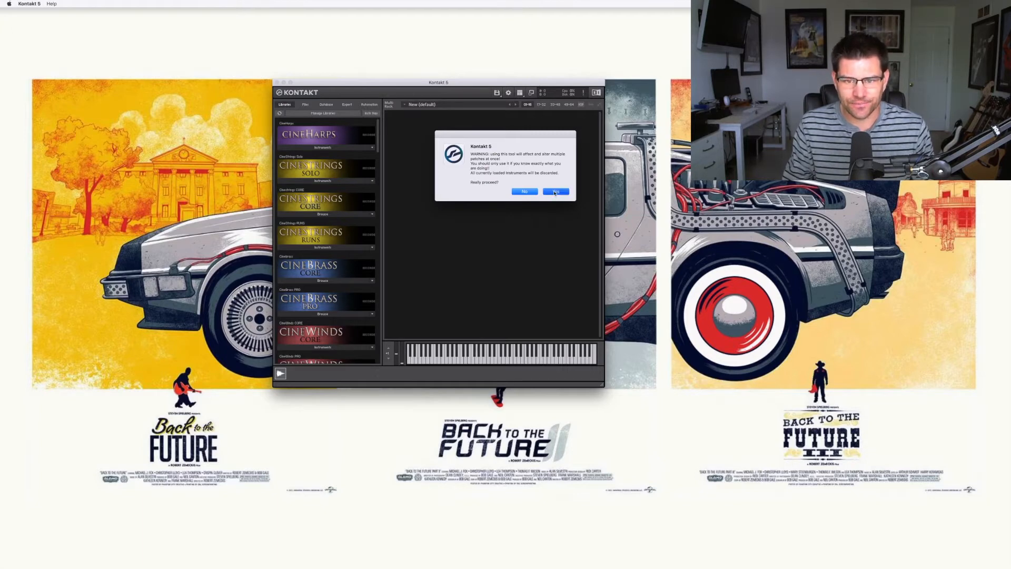
# Accept the warning and point the folder picker at Sample Libraries.
pyautogui.click(556, 191)
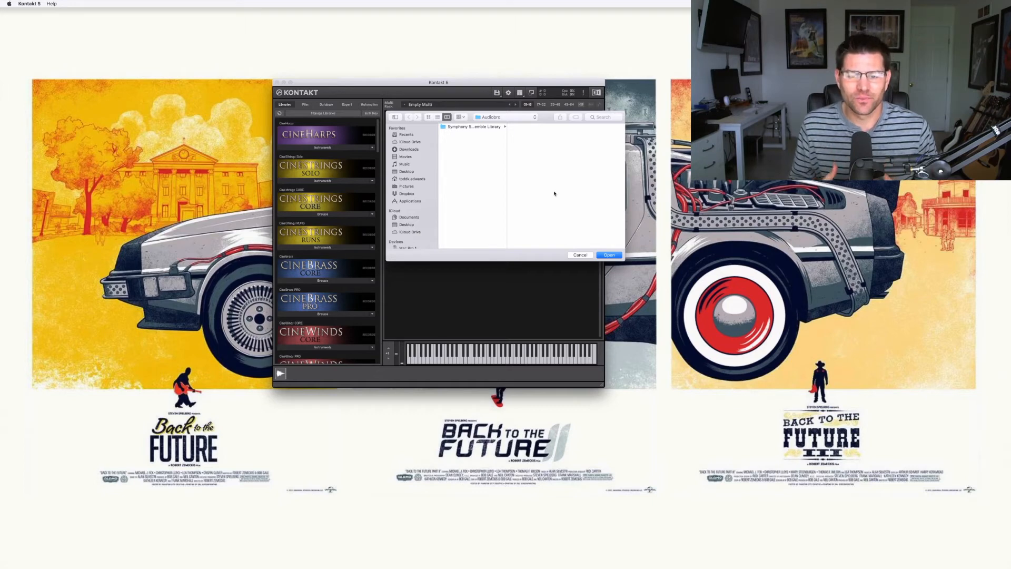
pyautogui.click(507, 116)
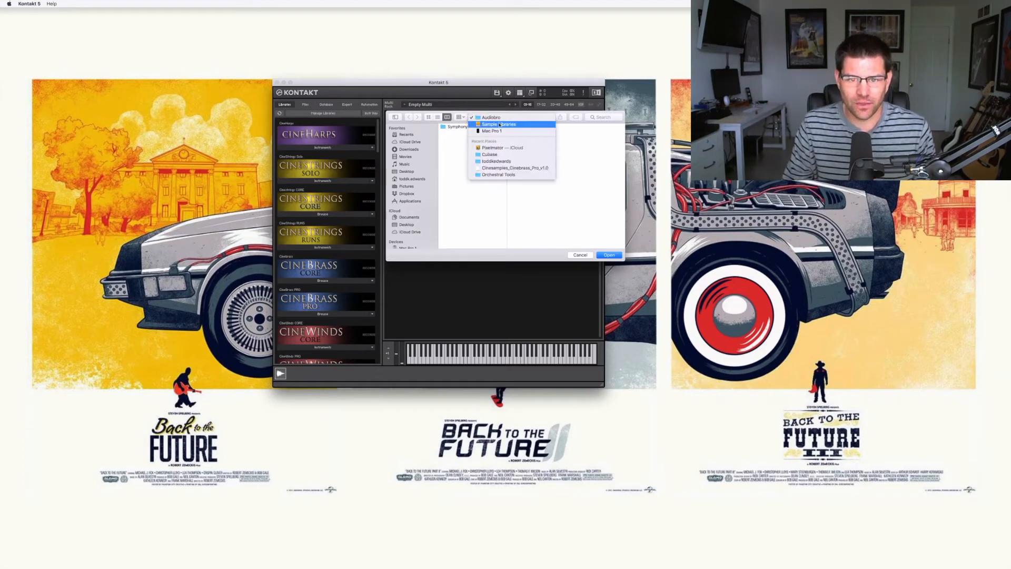
pyautogui.click(499, 124)
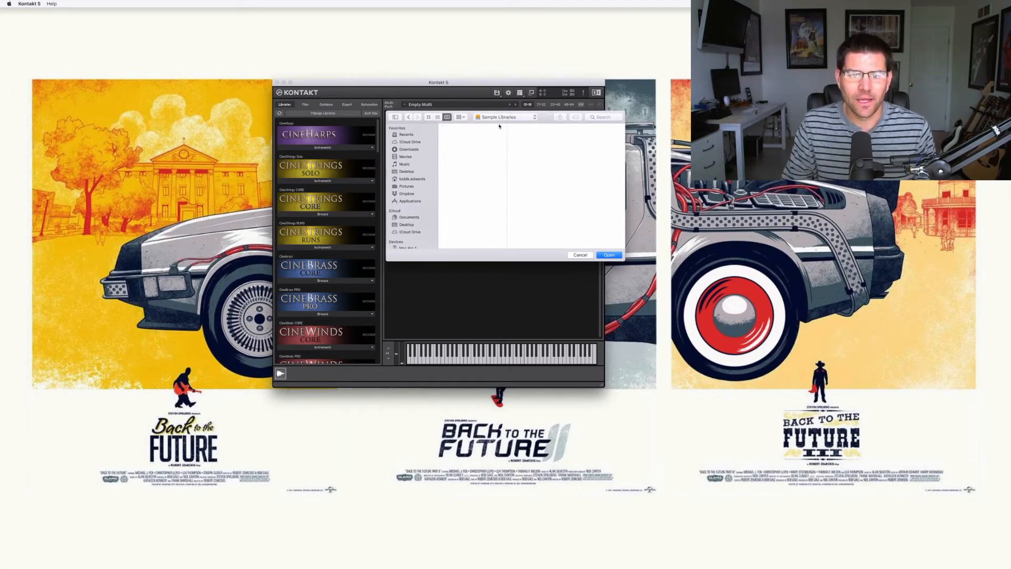